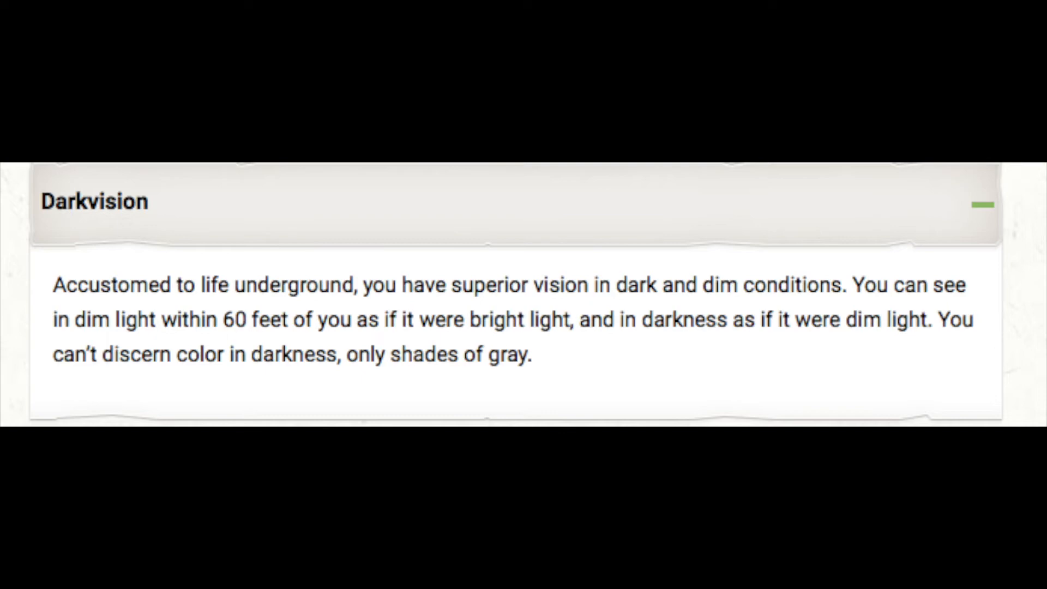
scroll("down", 3)
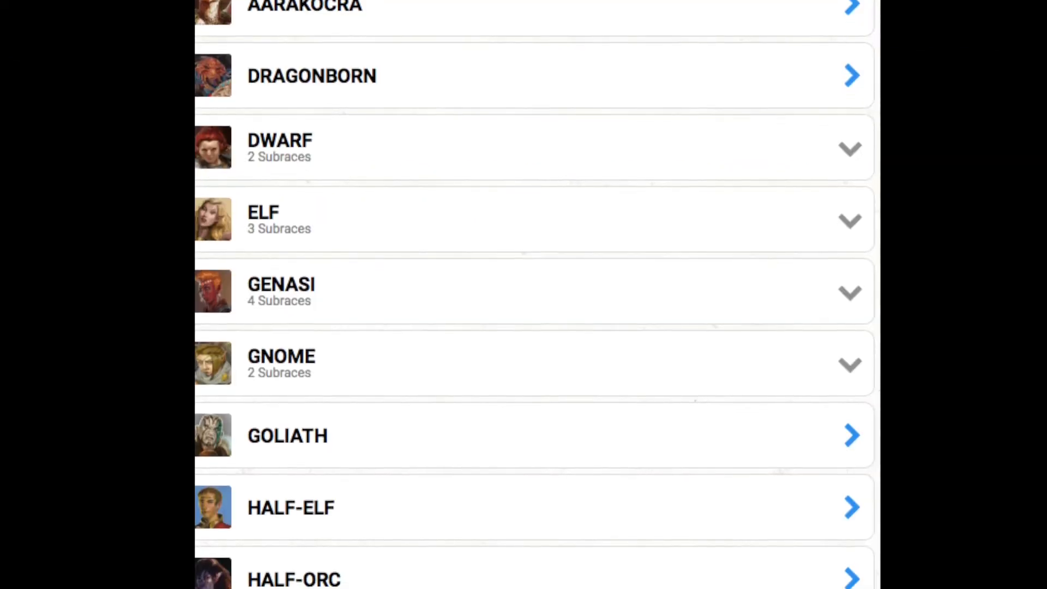
scroll("down", 3)
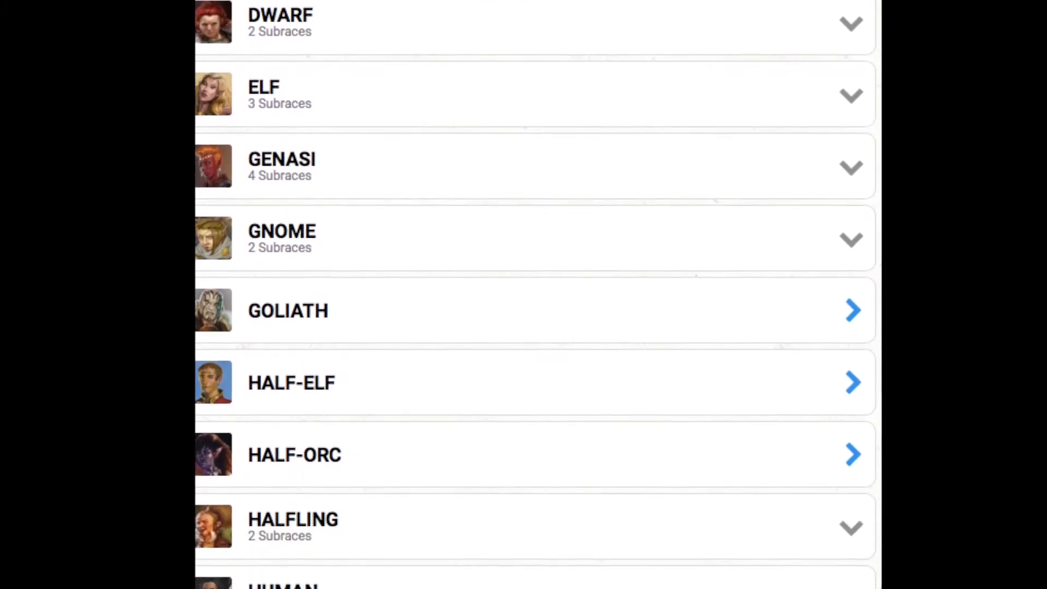
scroll("down", 3)
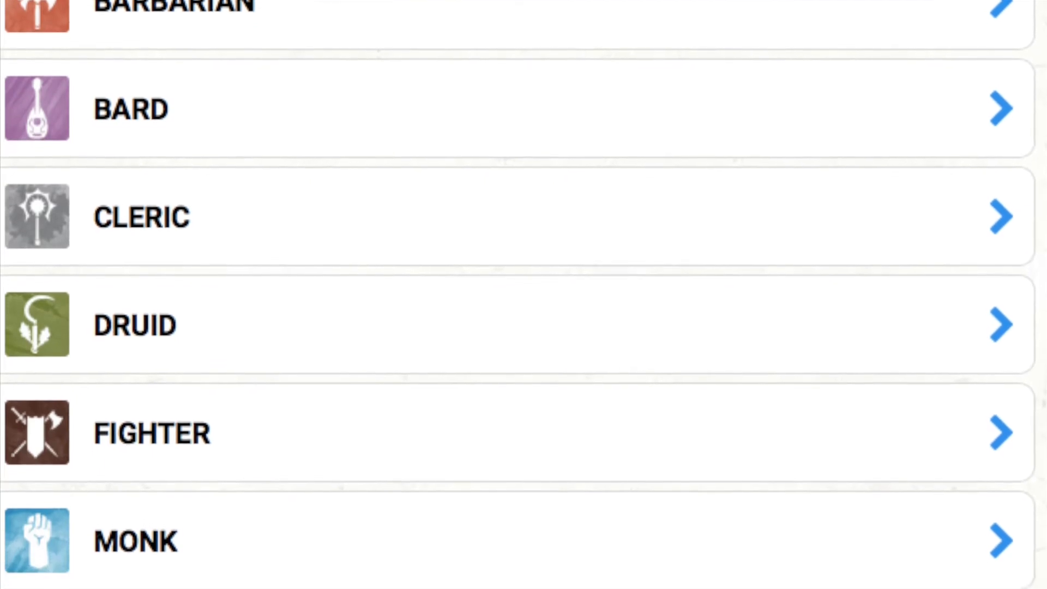
scroll("down", 3)
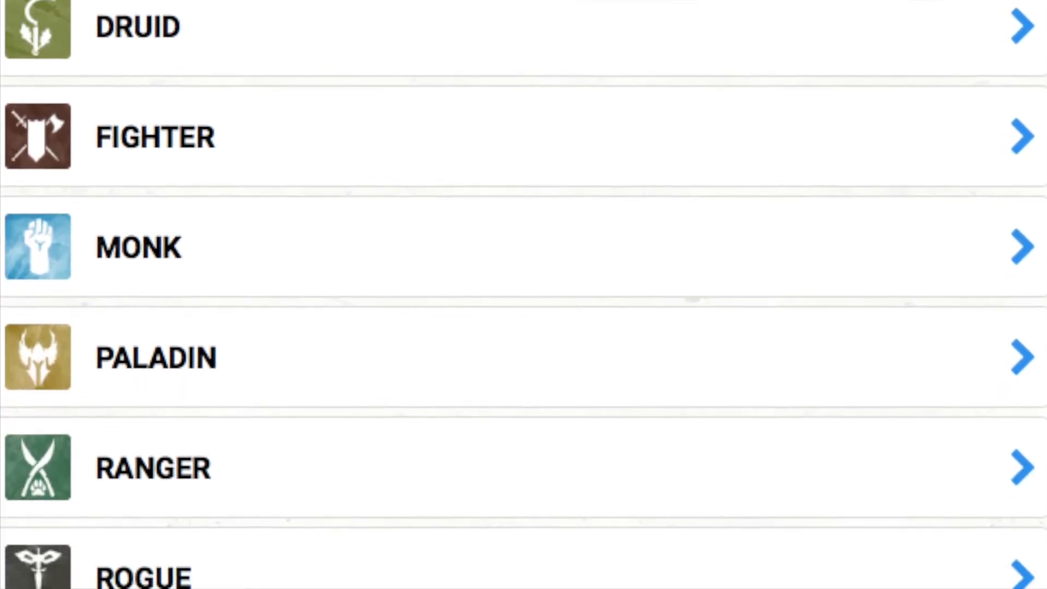
scroll("down", 3)
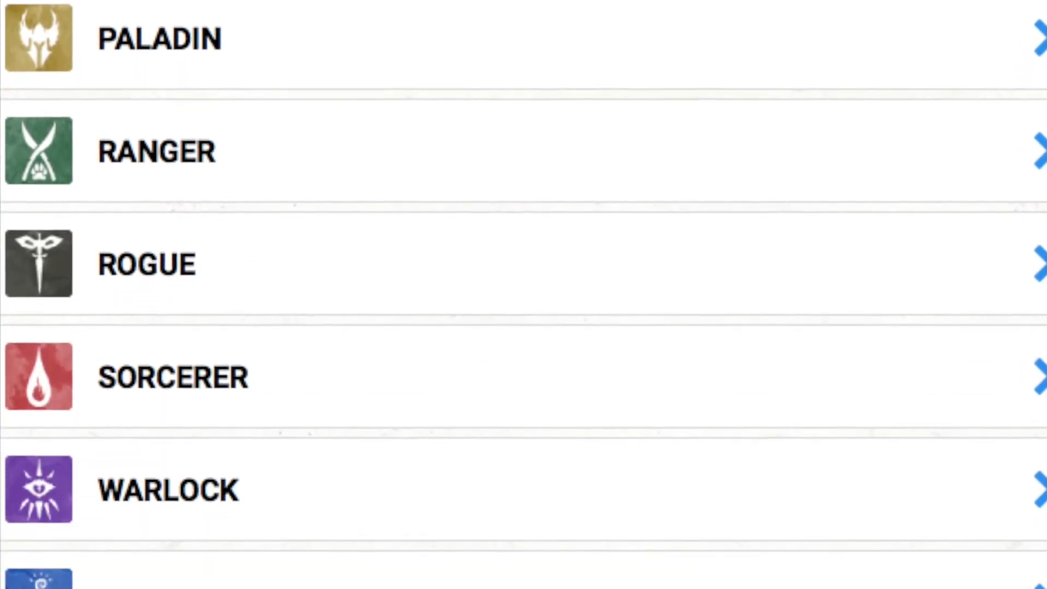